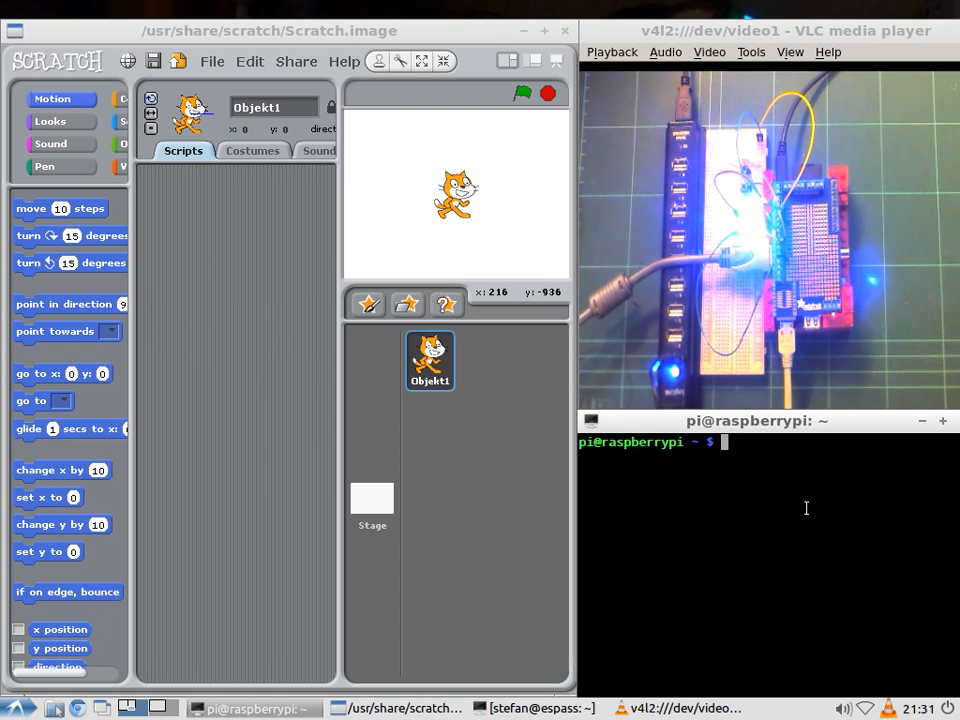
# Run 'srspid start 172.16.100.21' to launch the SRS daemon.
pyautogui.write('srspid')
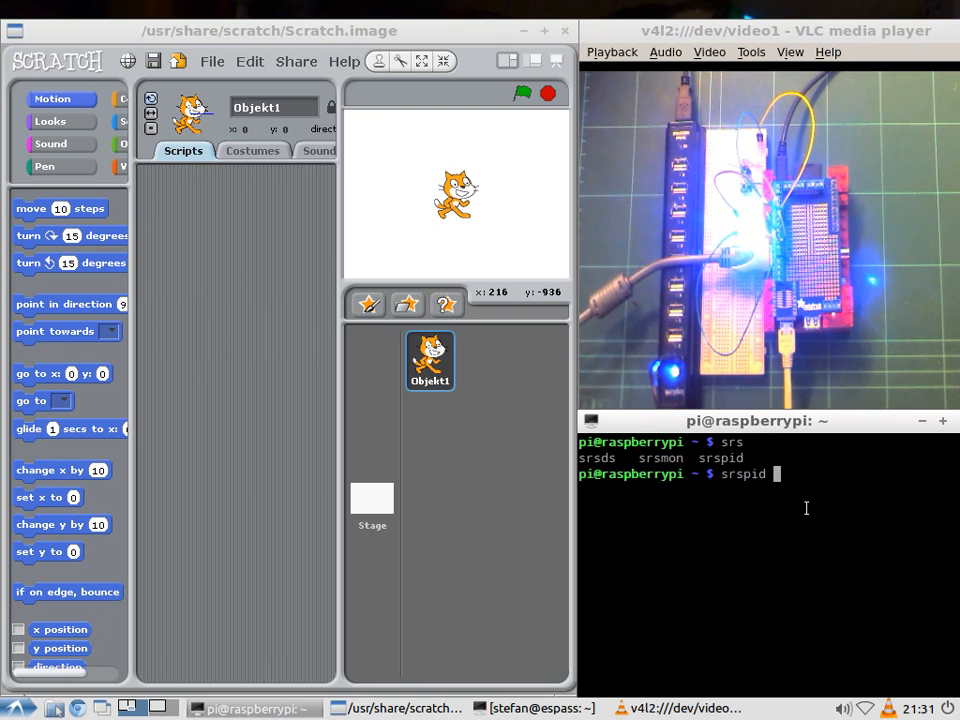
pyautogui.write('start')
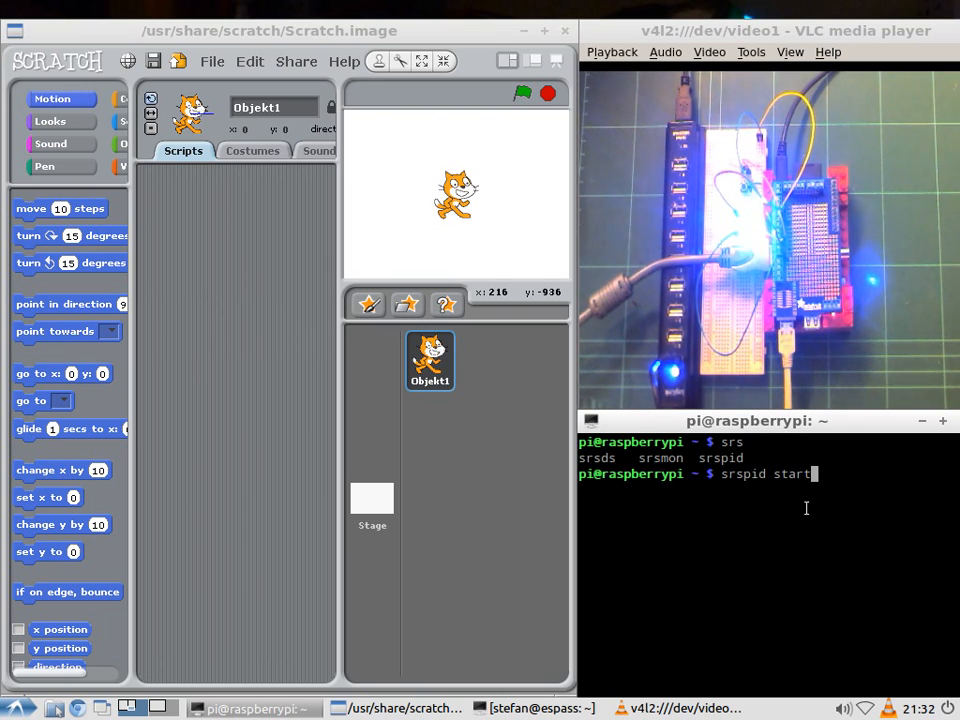
pyautogui.write('172')
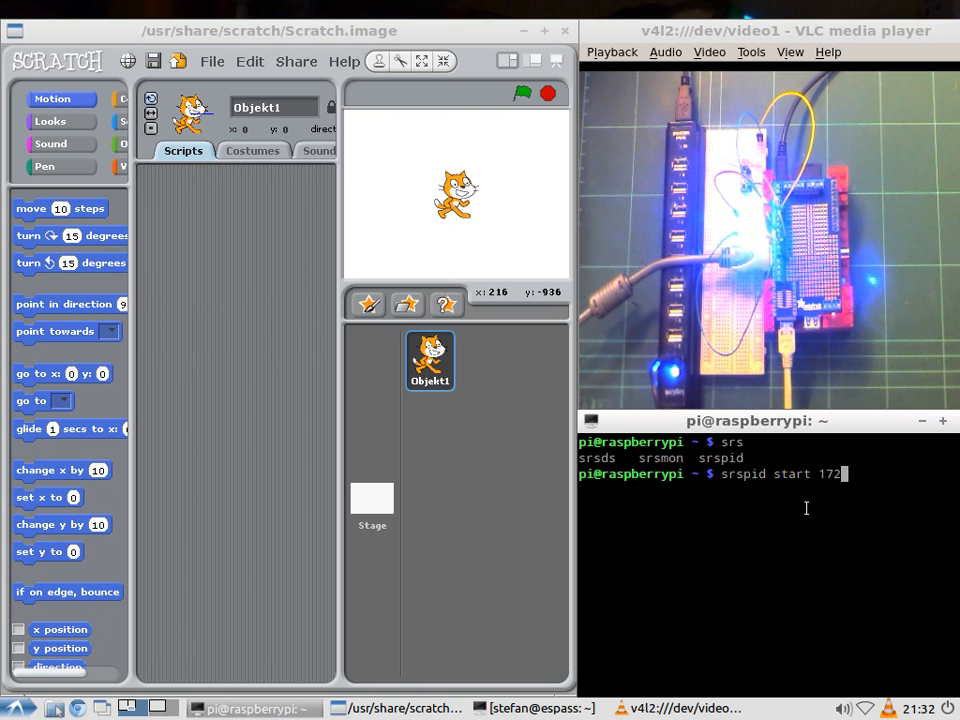
pyautogui.write('.16.')
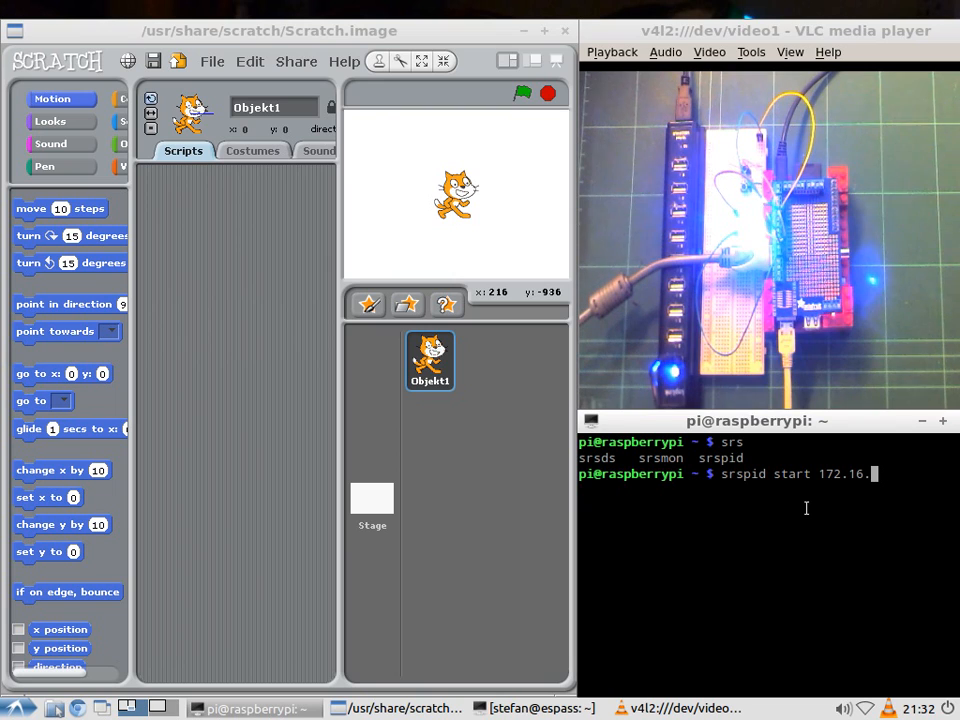
pyautogui.write('100')
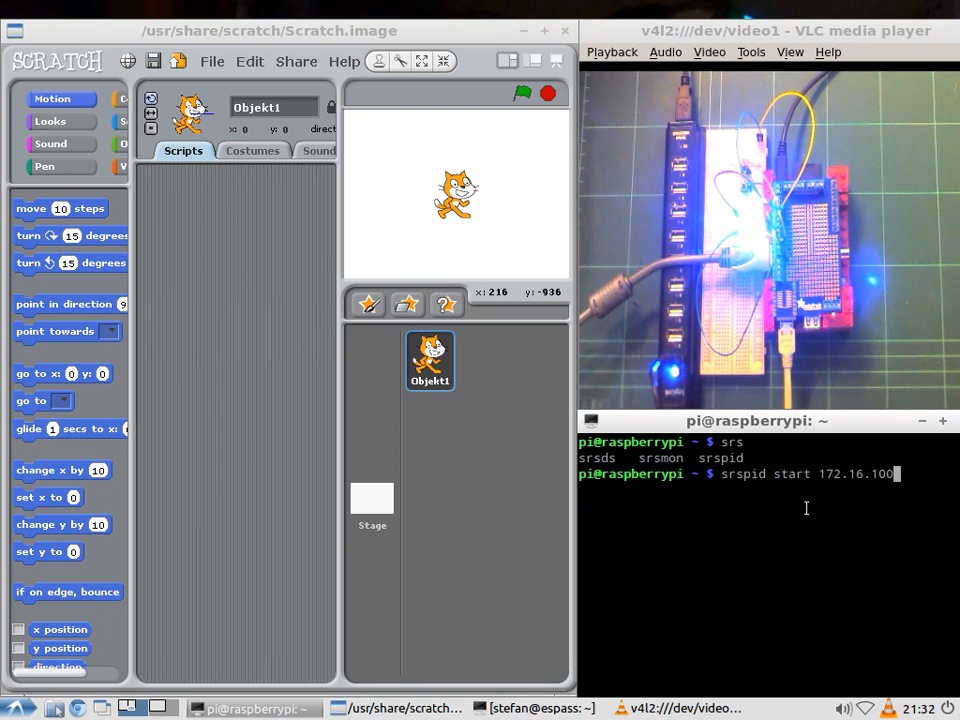
pyautogui.write('.21')
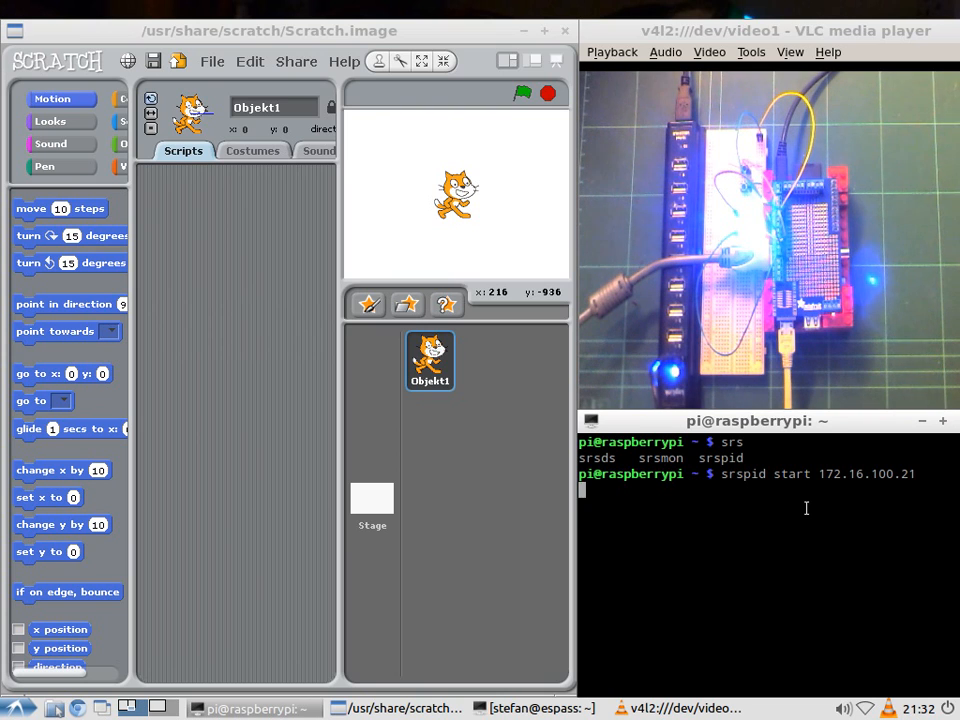
pyautogui.press('Return')
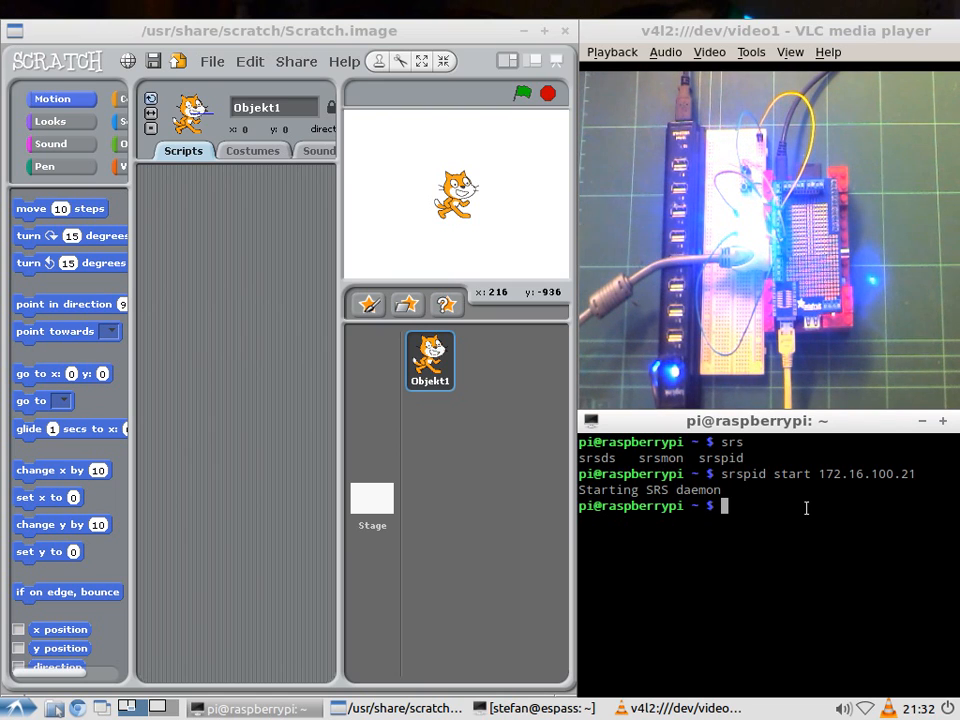
# Follow the daemon log /var/log/srsd-pi.log with tail -f.
pyautogui.write('tail -f /var/')
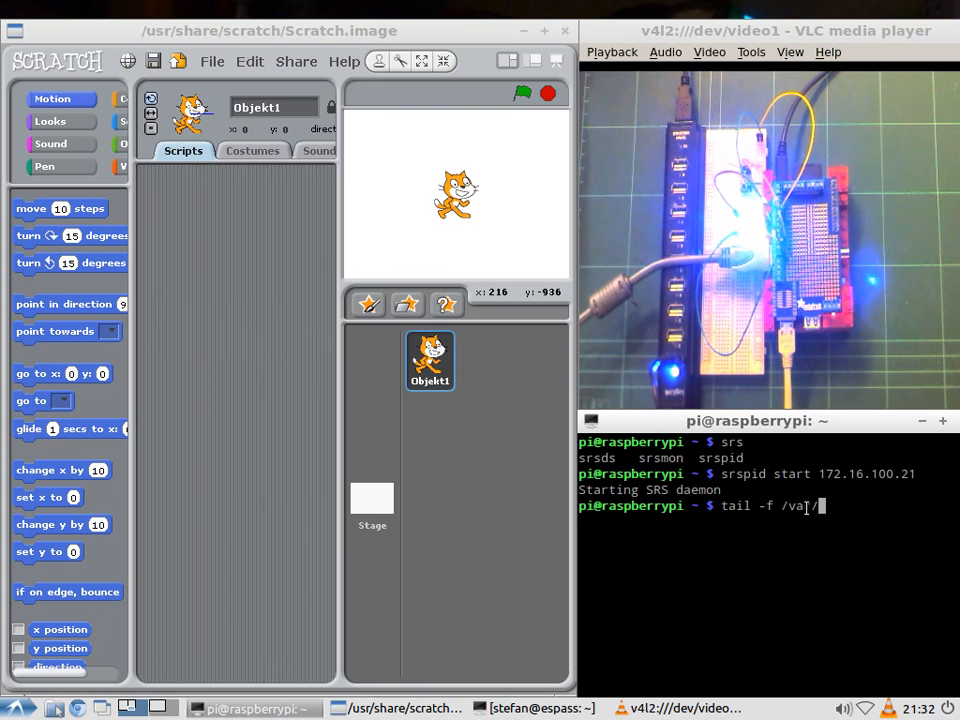
pyautogui.write('logs')
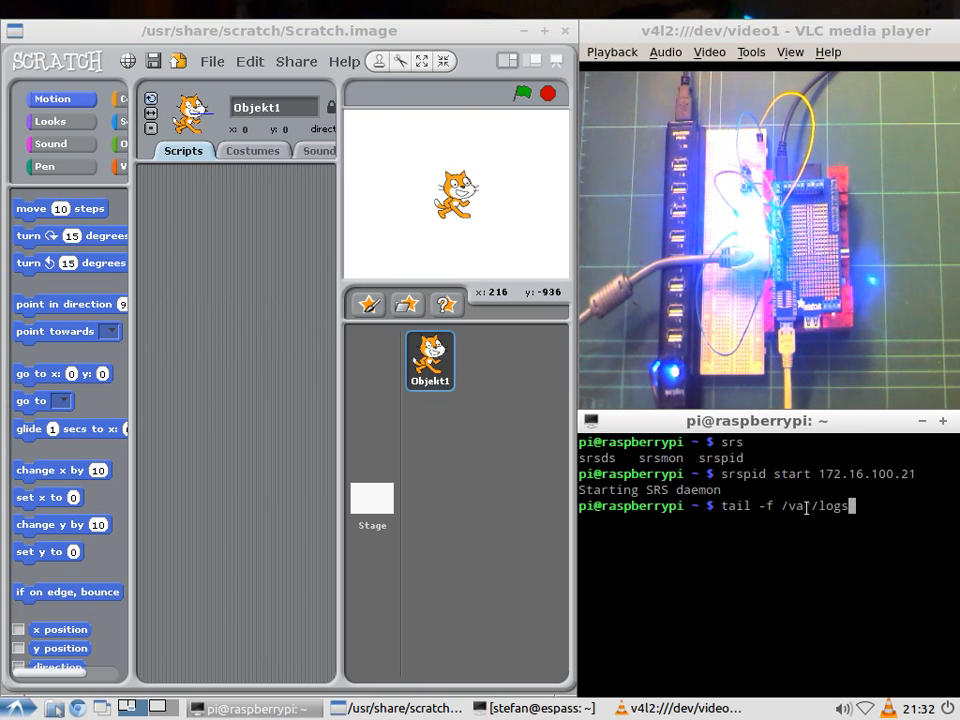
pyautogui.press('BackSpace')
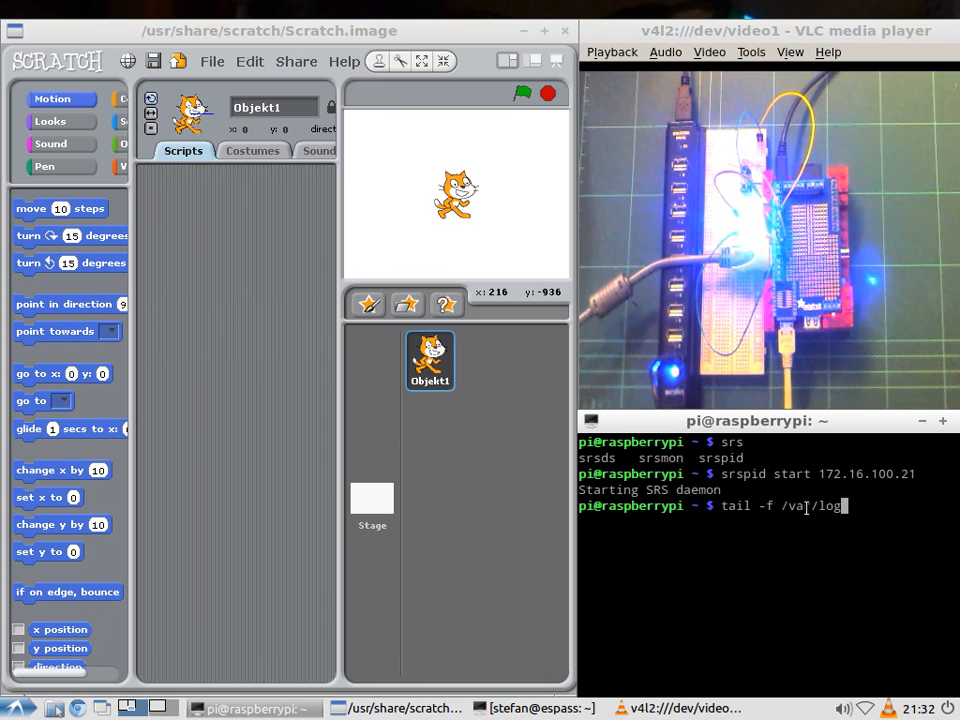
pyautogui.write('srsd')
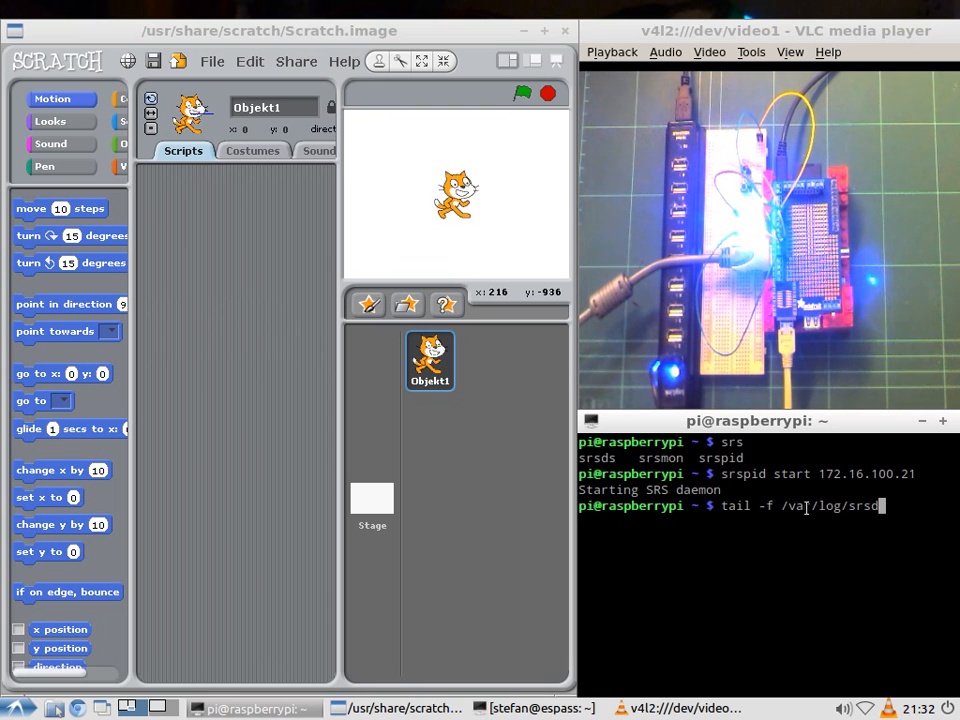
pyautogui.write('-pi.log')
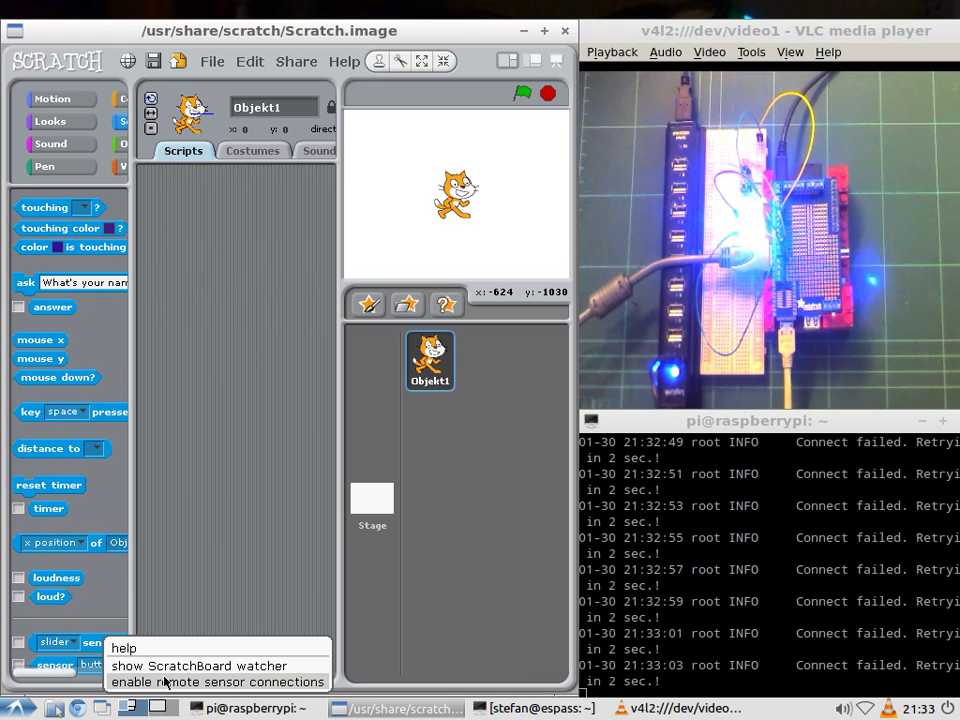
# Enable remote sensor connections from the sensor block menu and dismiss the confirmation.
pyautogui.click(223, 682)
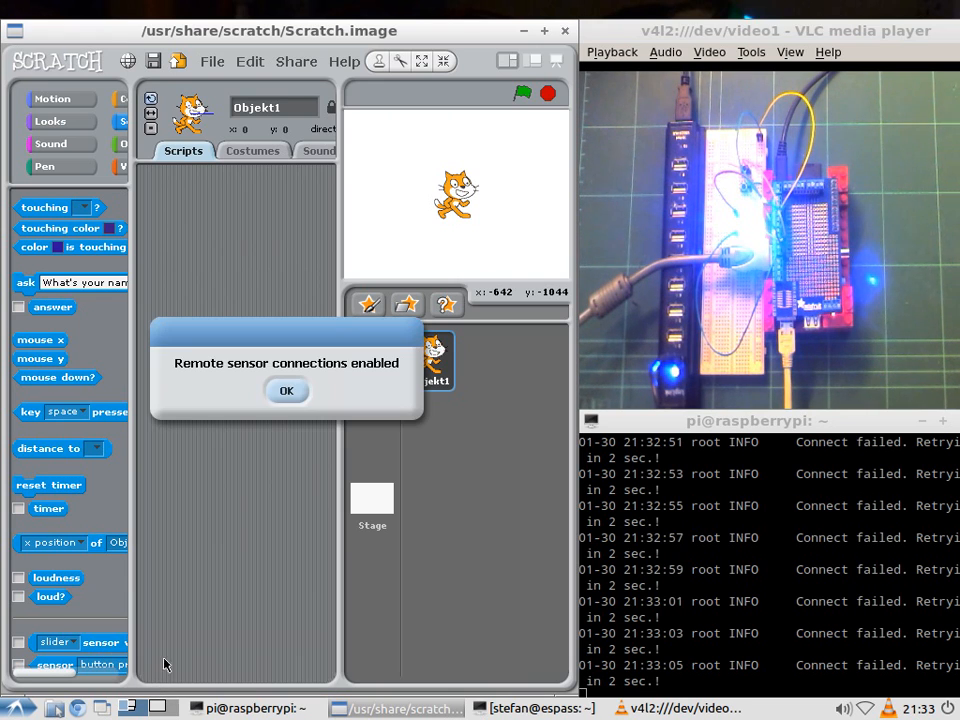
pyautogui.click(287, 391)
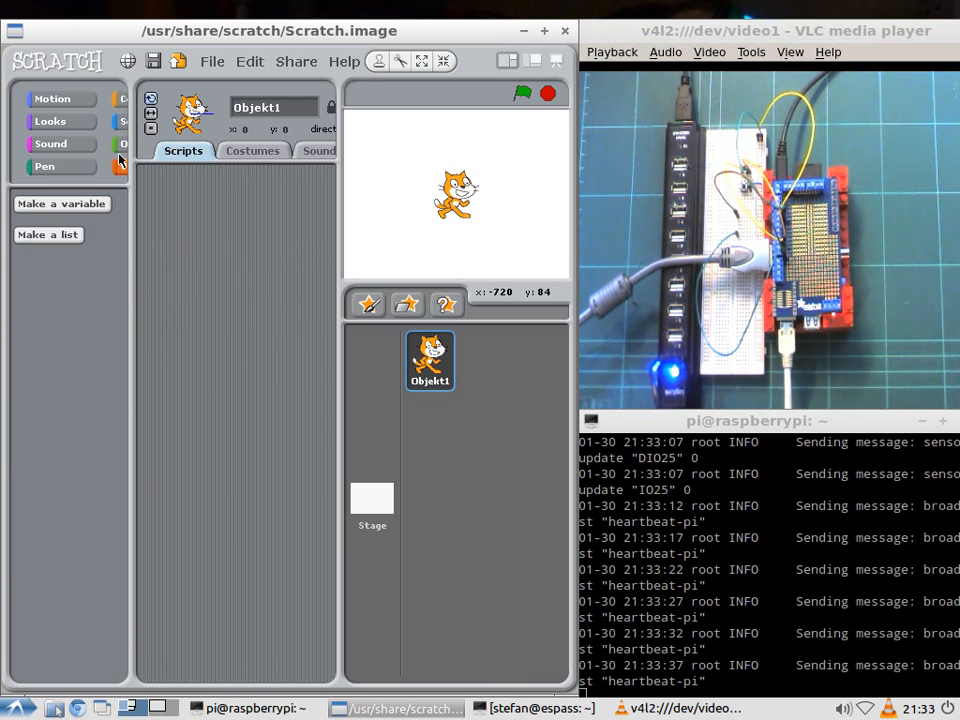
# Create the variable IO4 for all sprites.
pyautogui.click(61, 204)
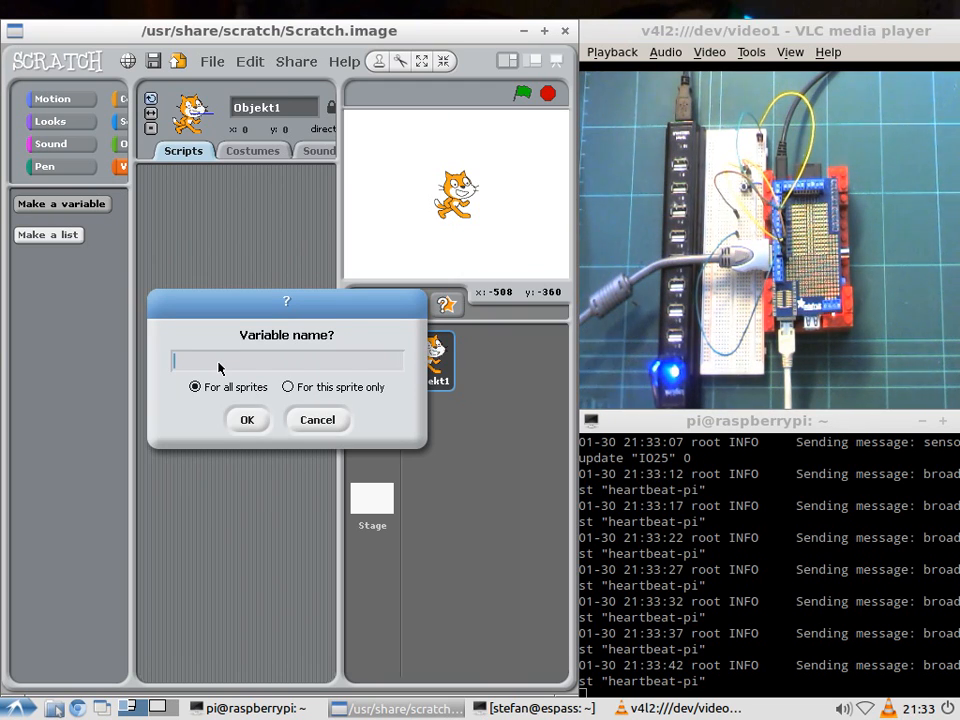
pyautogui.write('IO')
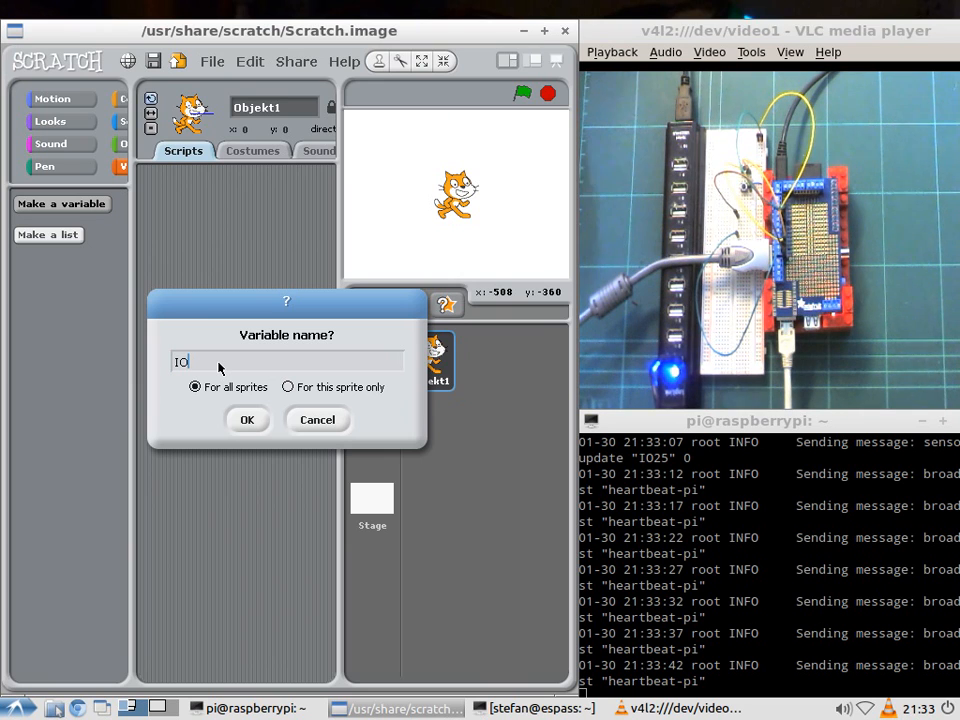
pyautogui.write('4')
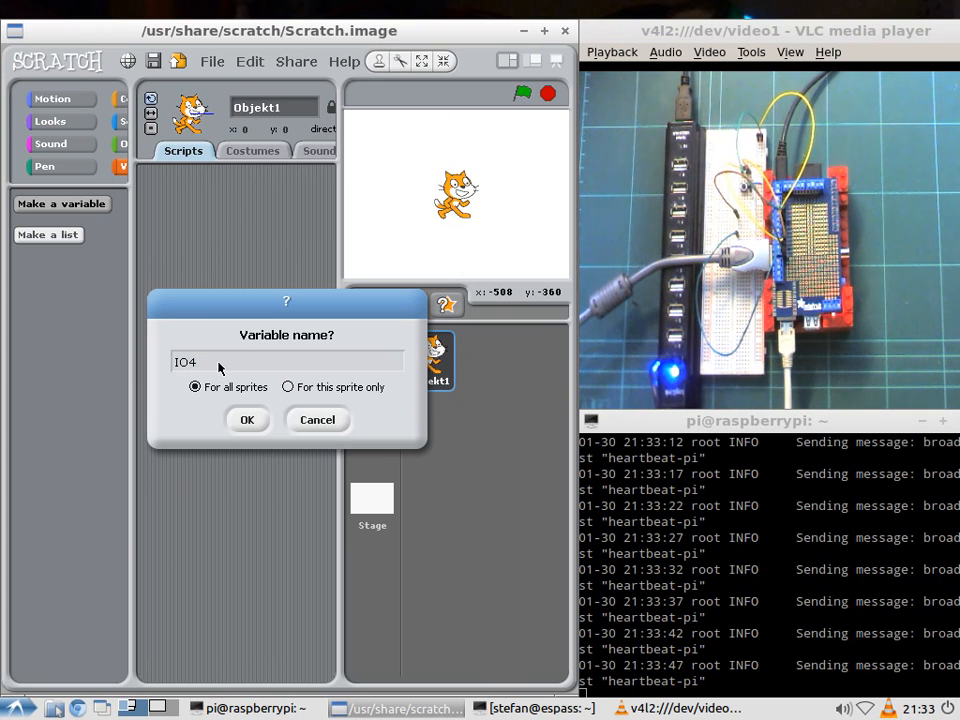
pyautogui.moveTo(808, 188)
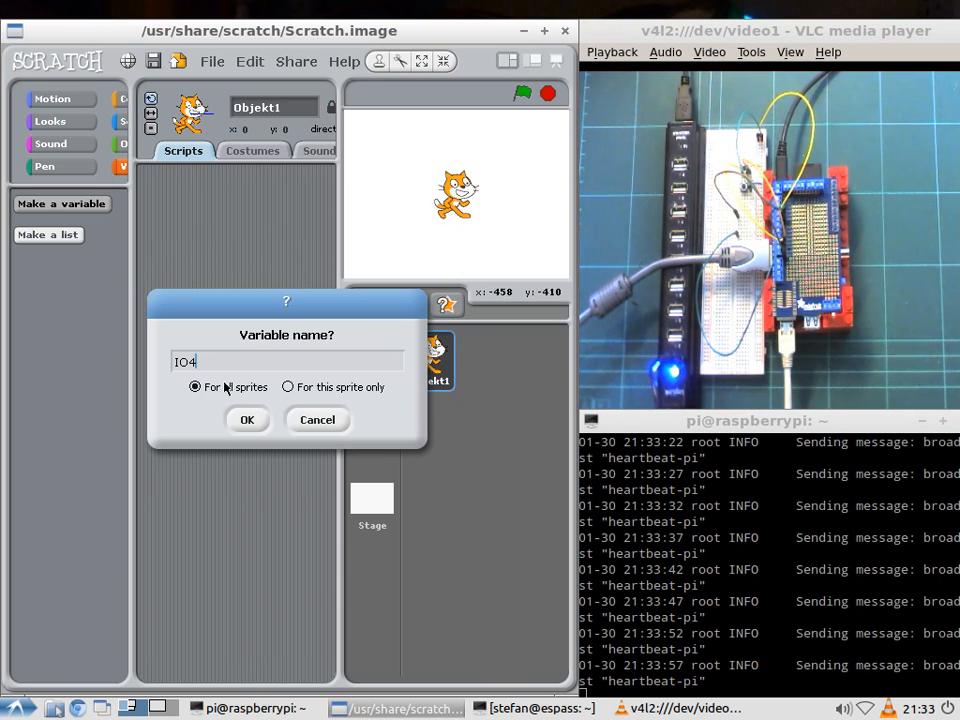
pyautogui.click(247, 419)
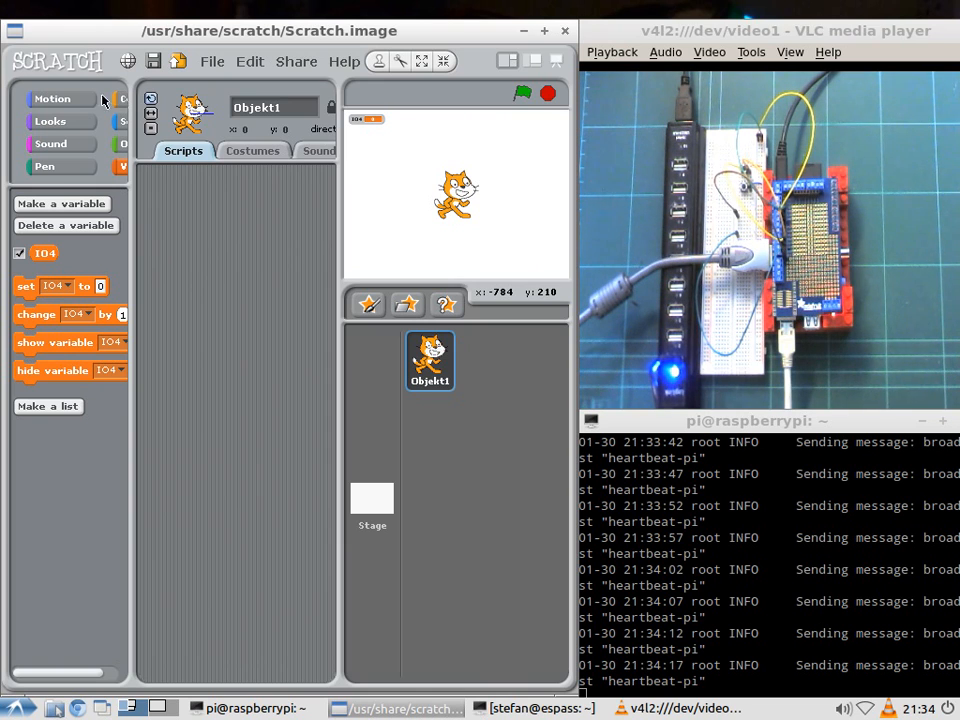
pyautogui.click(122, 99)
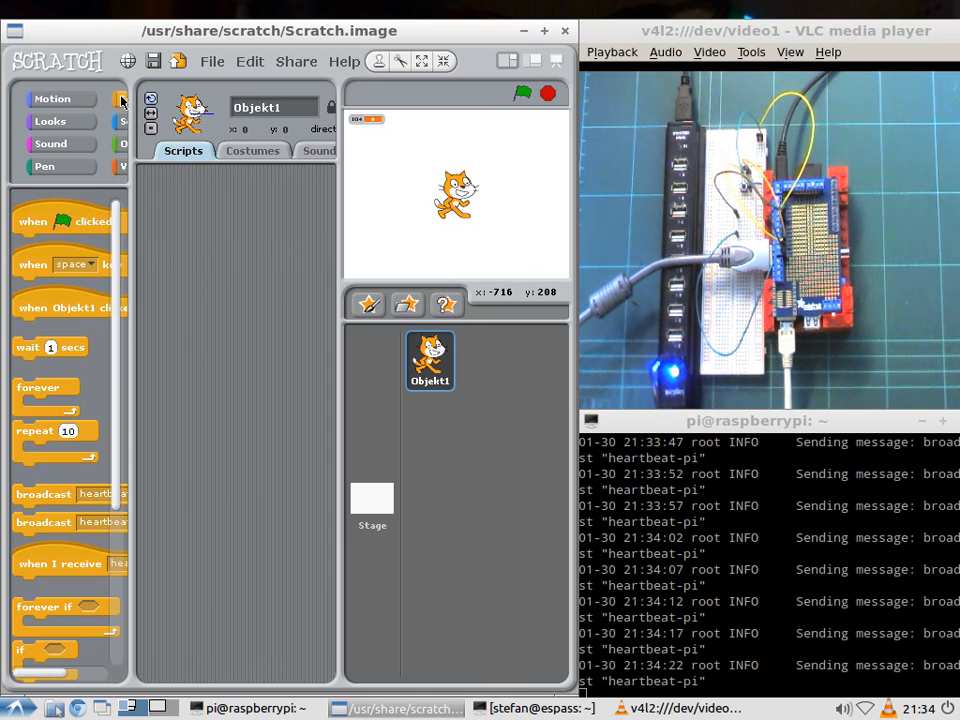
# Add a 'when green flag clicked' hat with 'set IO4 to 0' beneath it.
pyautogui.moveTo(60, 221); pyautogui.dragTo(215, 212)
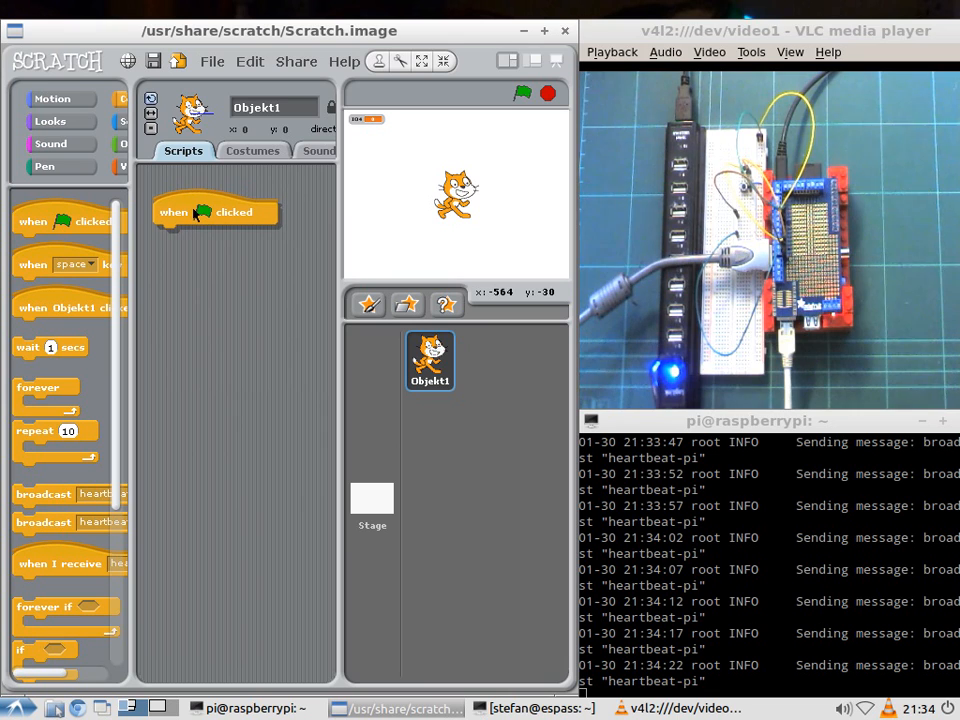
pyautogui.moveTo(118, 172)
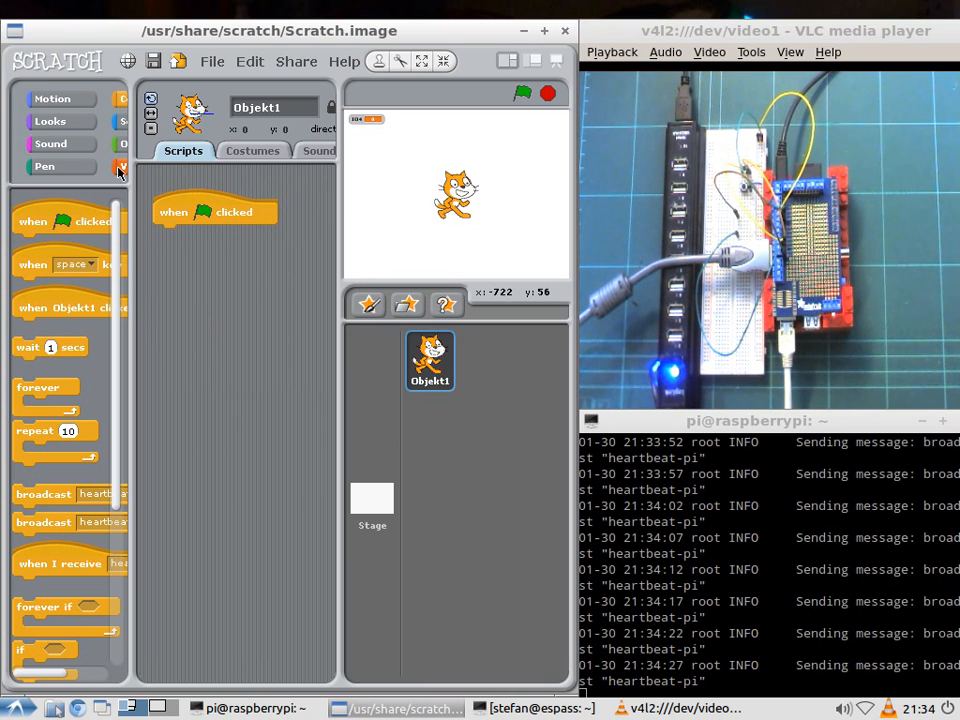
pyautogui.click(120, 166)
pyautogui.write('1')
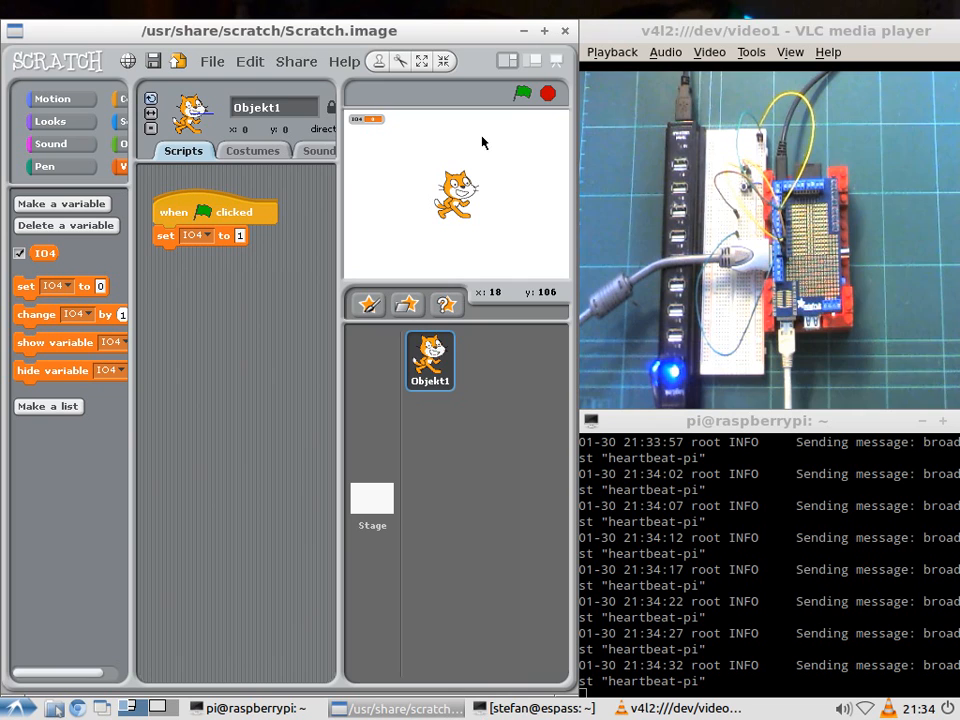
pyautogui.click(518, 93)
pyautogui.write('0')
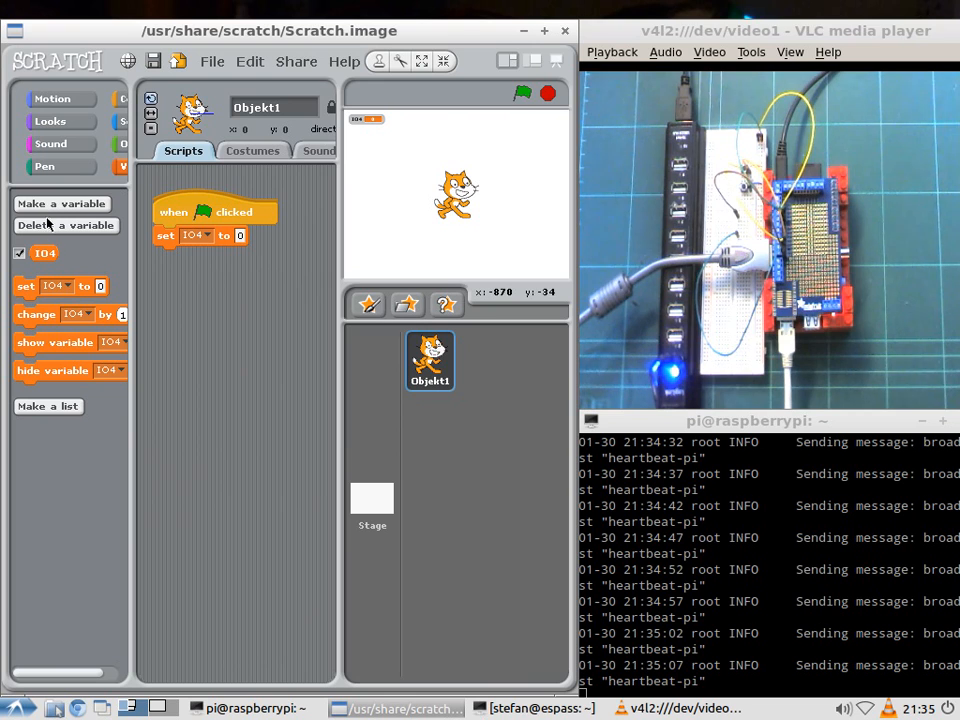
# Create the variable DIO24 for all sprites.
pyautogui.click(61, 203)
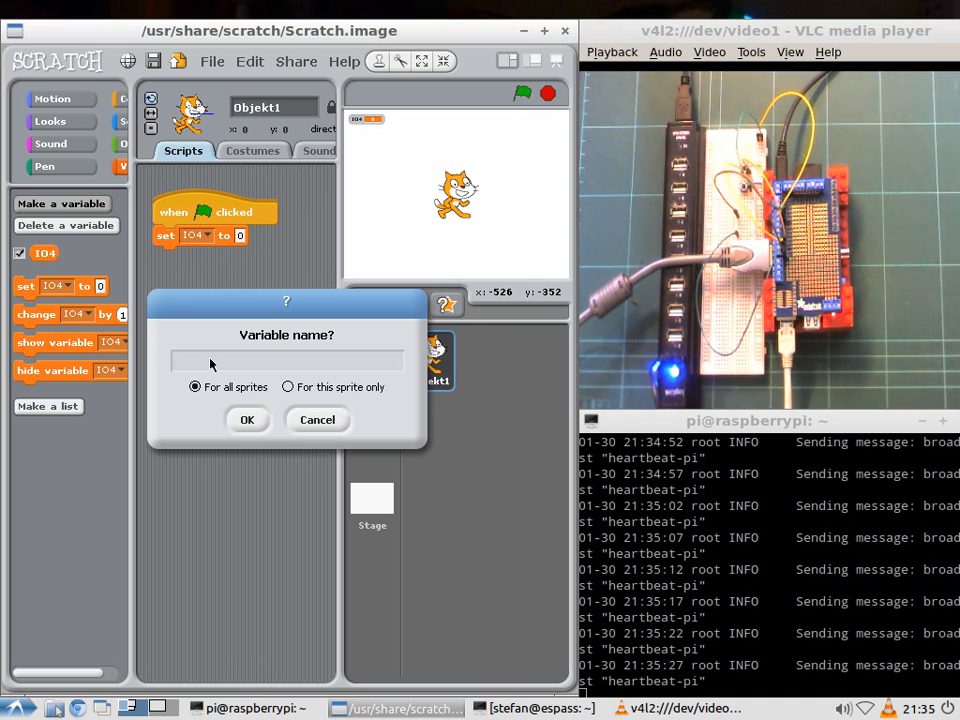
pyautogui.write('DIO')
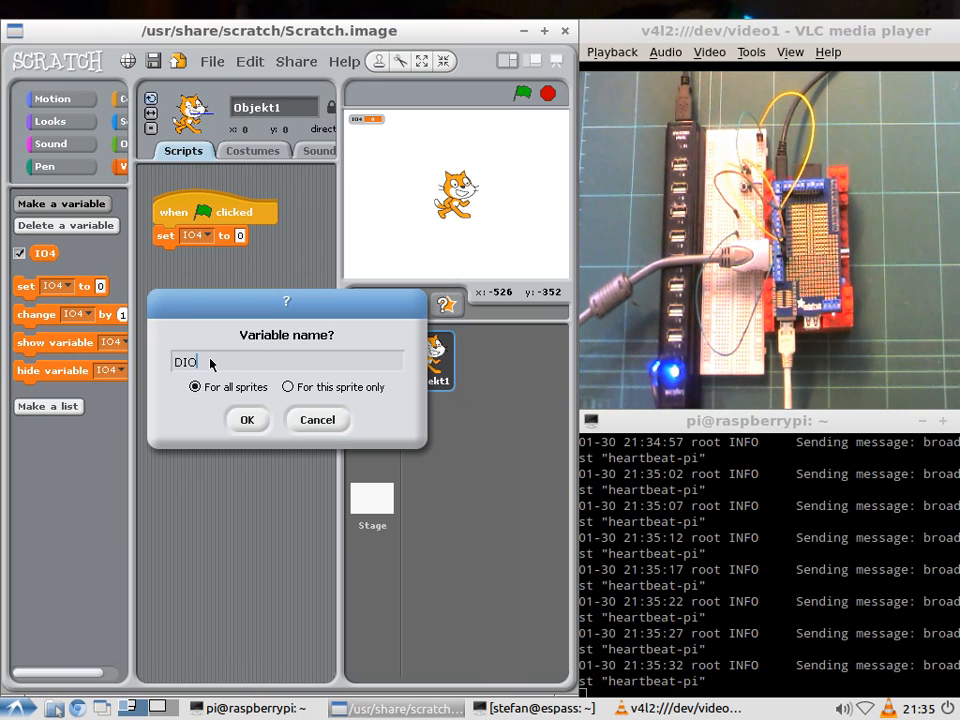
pyautogui.write('24')
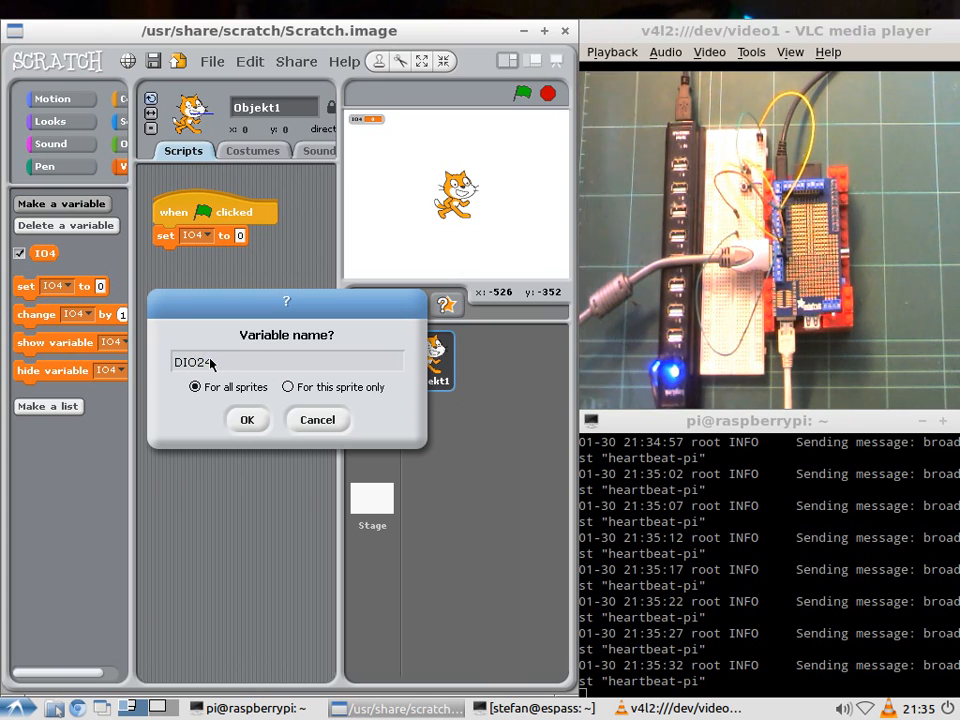
pyautogui.click(248, 419)
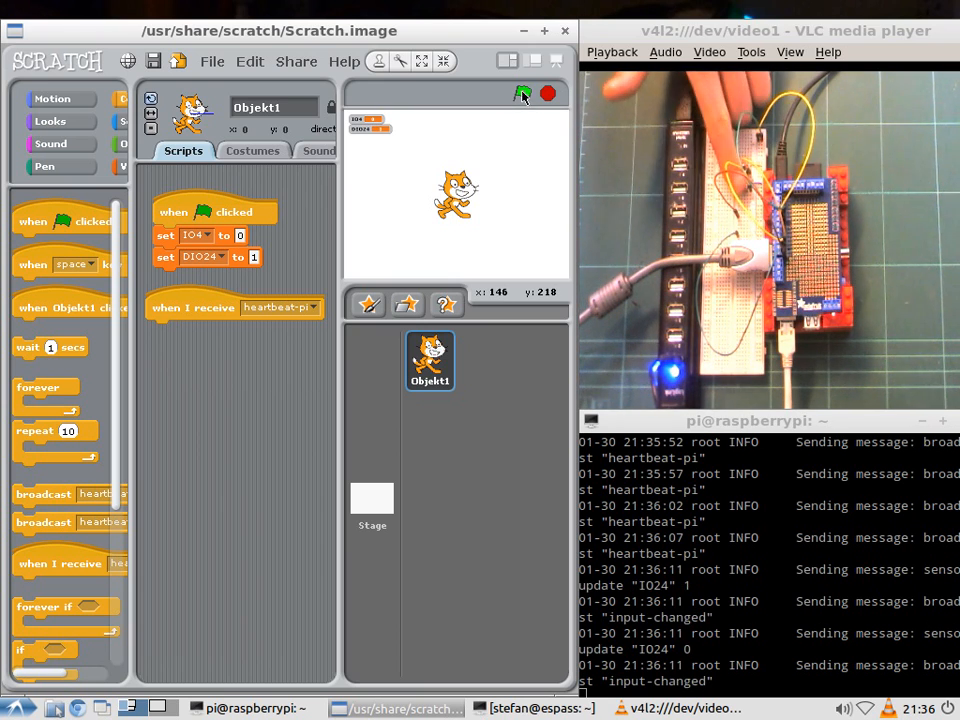
# Set the receive hat to input-changed and attach an if block beneath it.
pyautogui.click(310, 307)
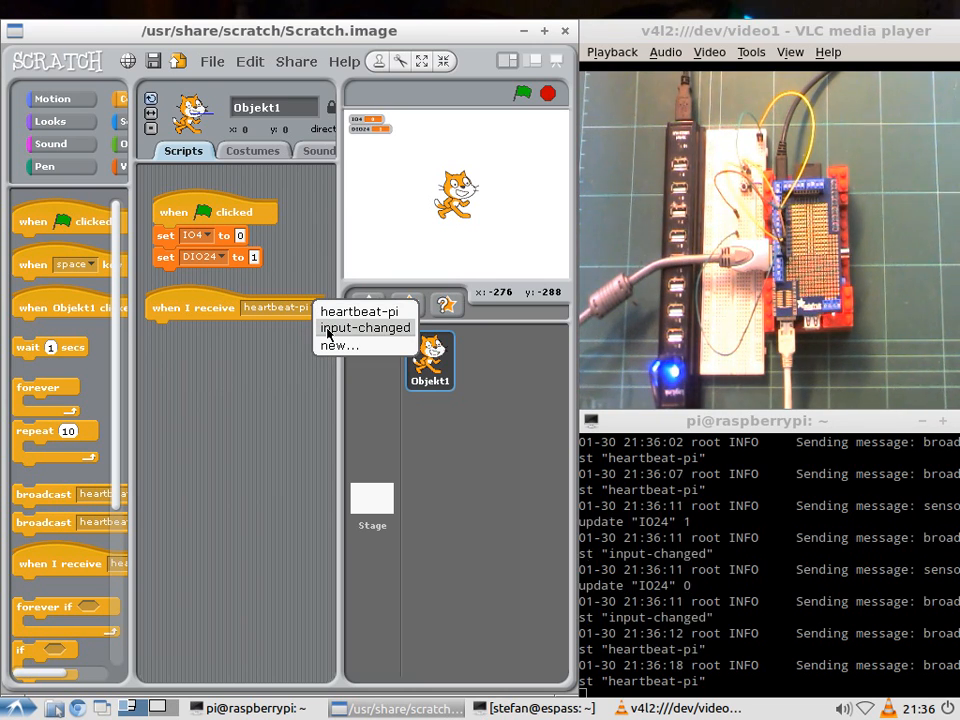
pyautogui.click(365, 327)
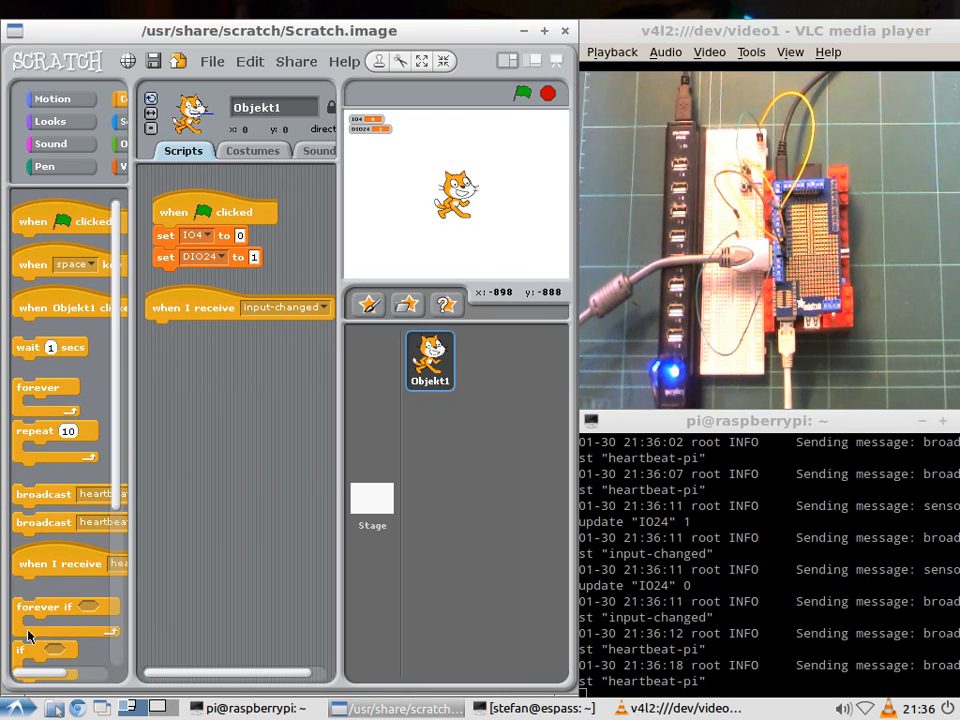
pyautogui.moveTo(20, 650); pyautogui.dragTo(175, 335)
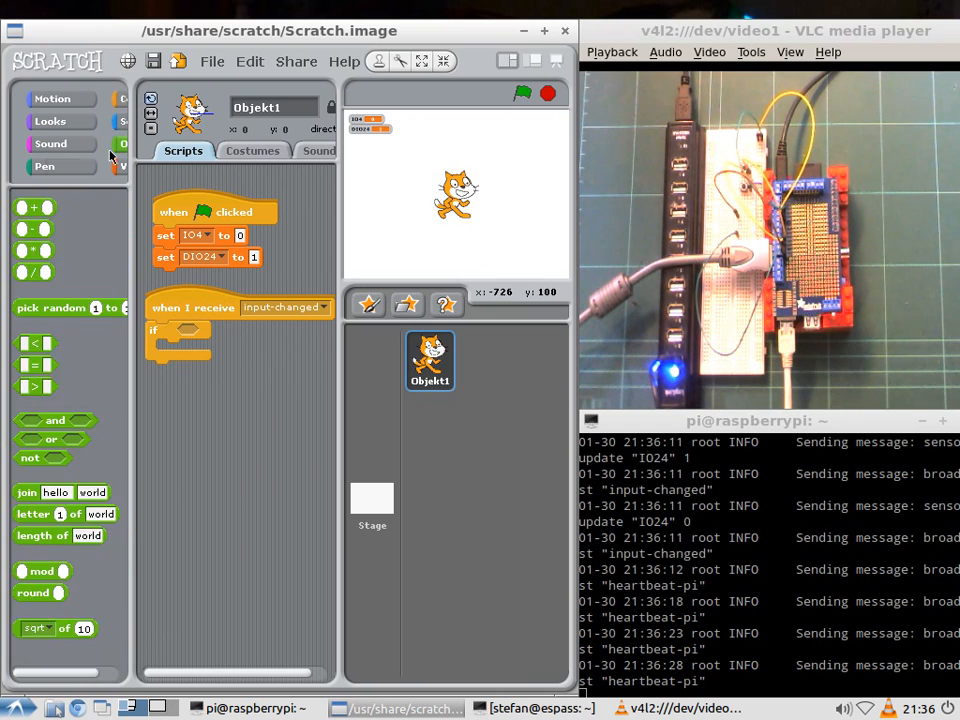
# Fill the if condition with an equals test on the IO24 sensor value.
pyautogui.moveTo(36, 364); pyautogui.dragTo(185, 331)
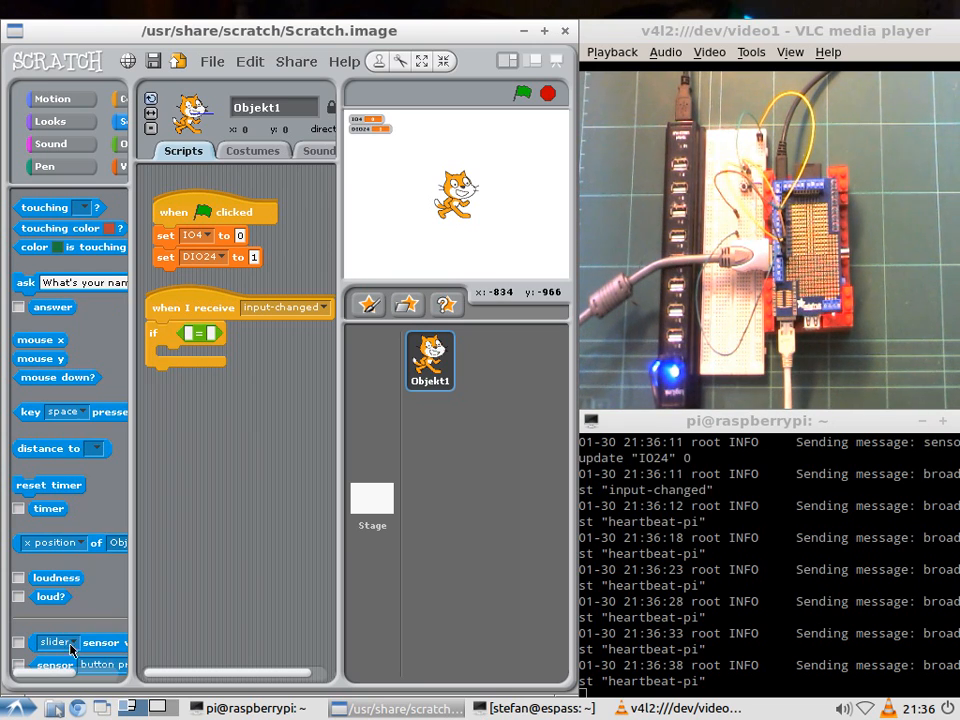
pyautogui.moveTo(60, 642); pyautogui.dragTo(210, 335)
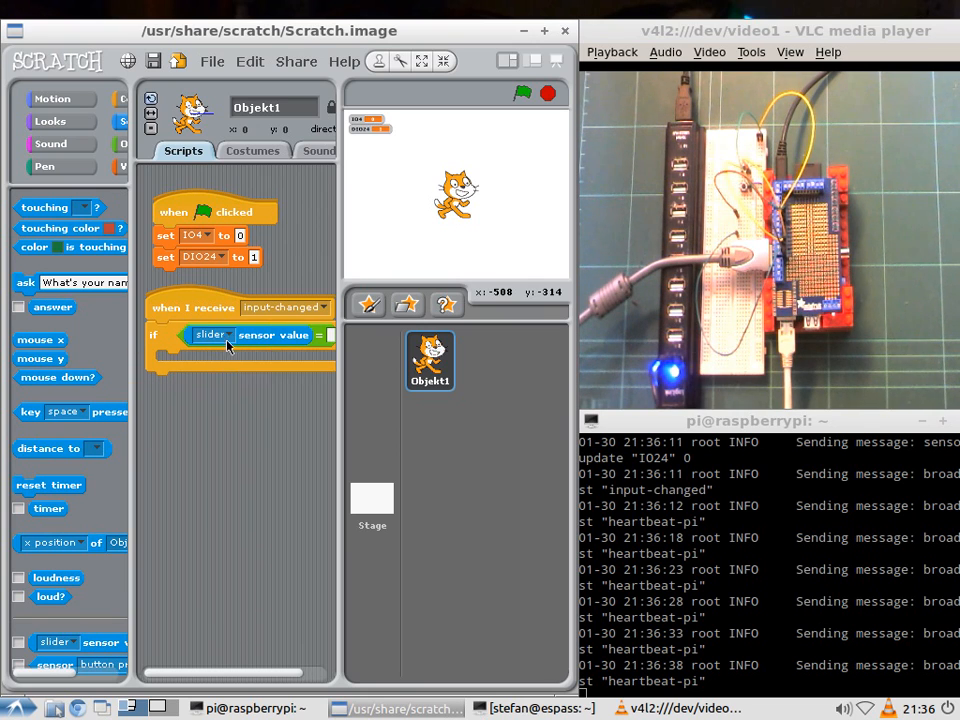
pyautogui.click(227, 334)
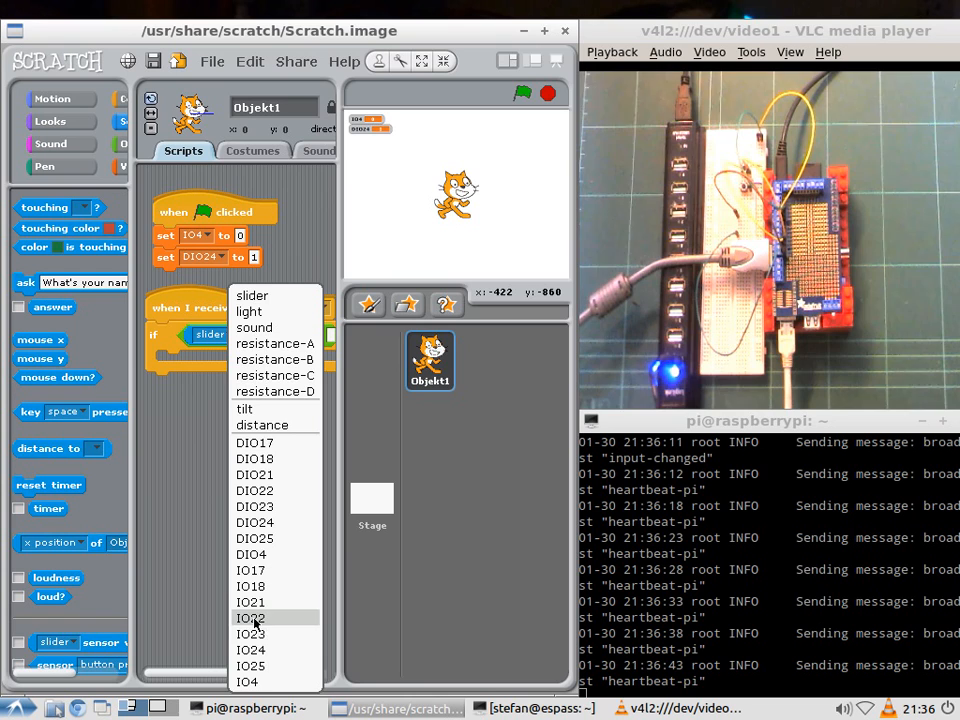
pyautogui.click(252, 630)
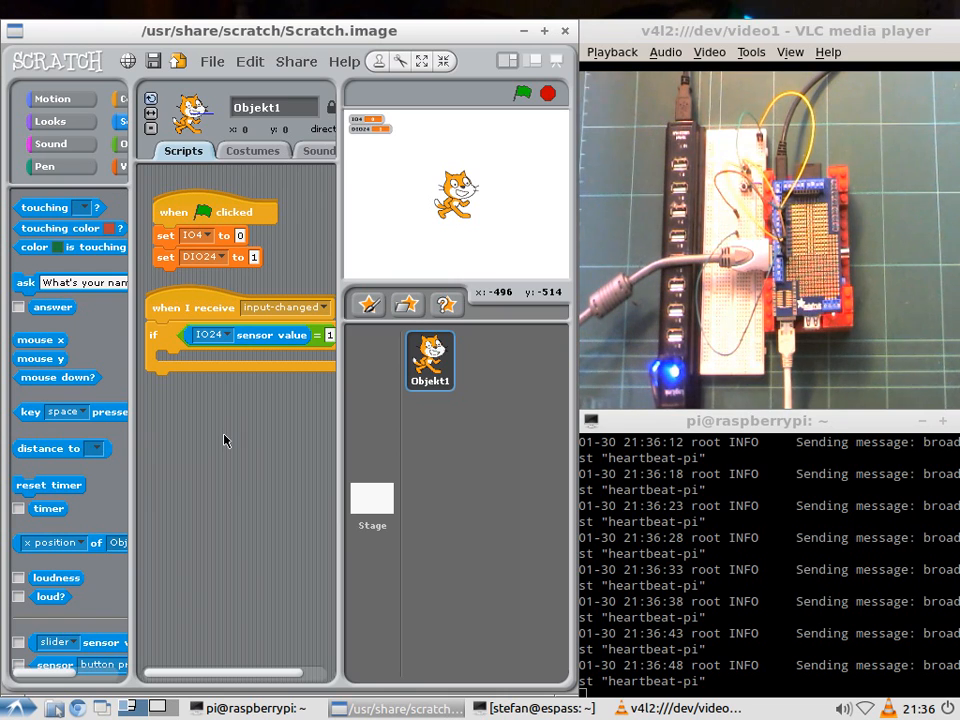
pyautogui.moveTo(62, 176)
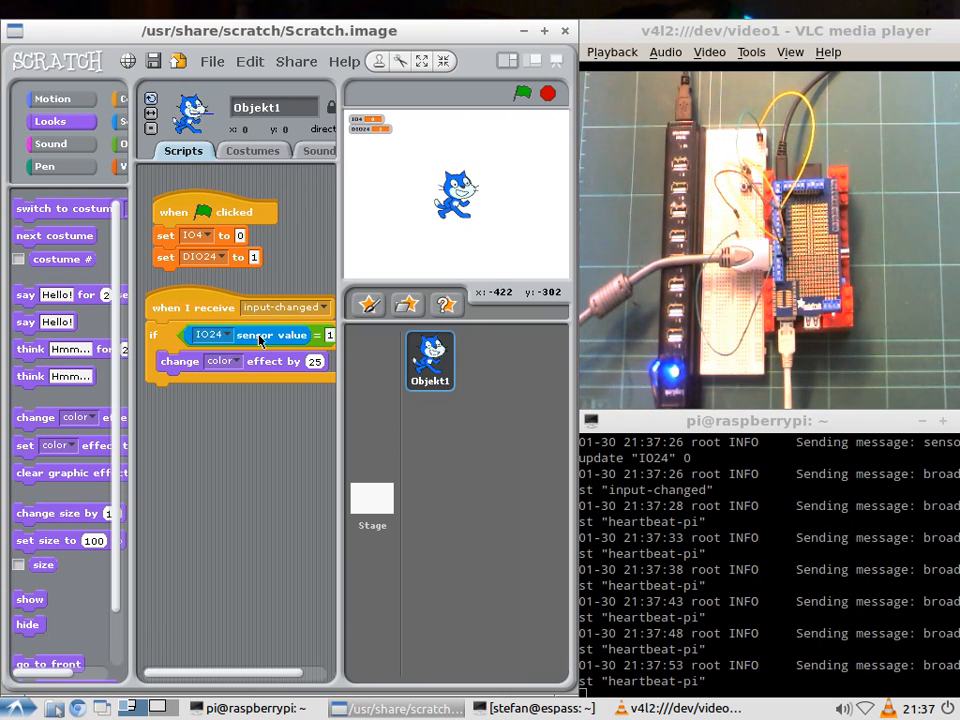
# Right-click the condition block in the input-changed script.
pyautogui.rightClick(260, 335)
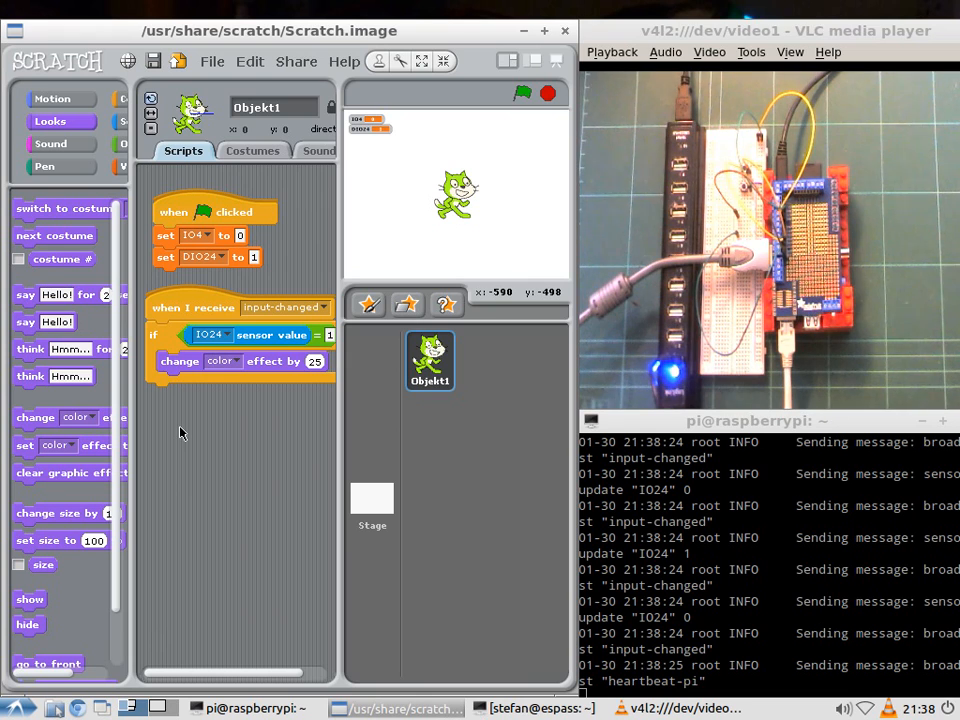
pyautogui.moveTo(363, 546)
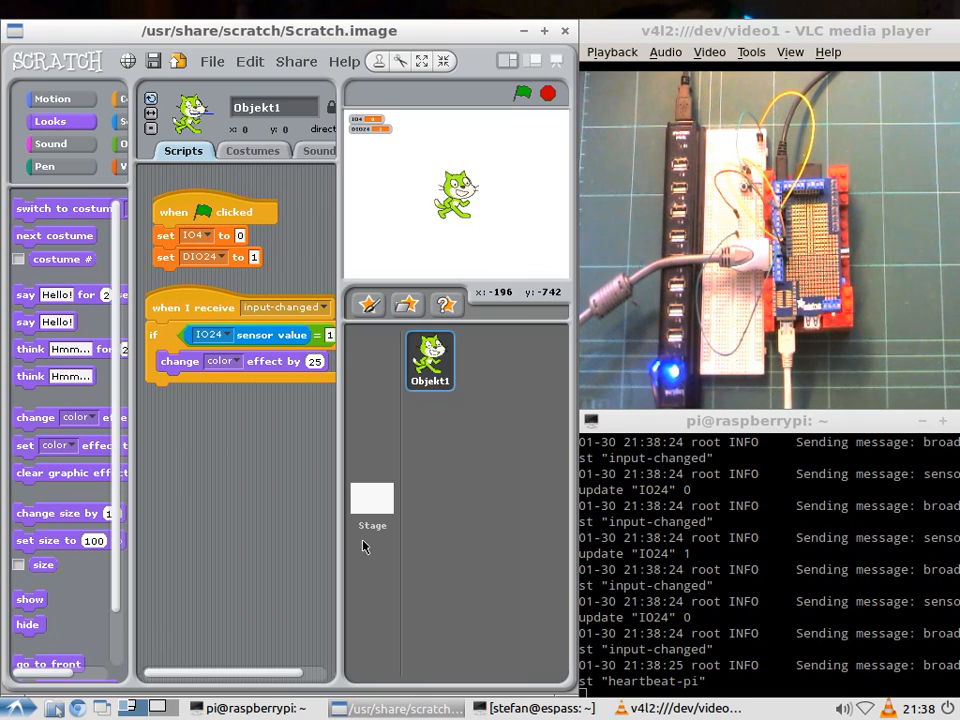